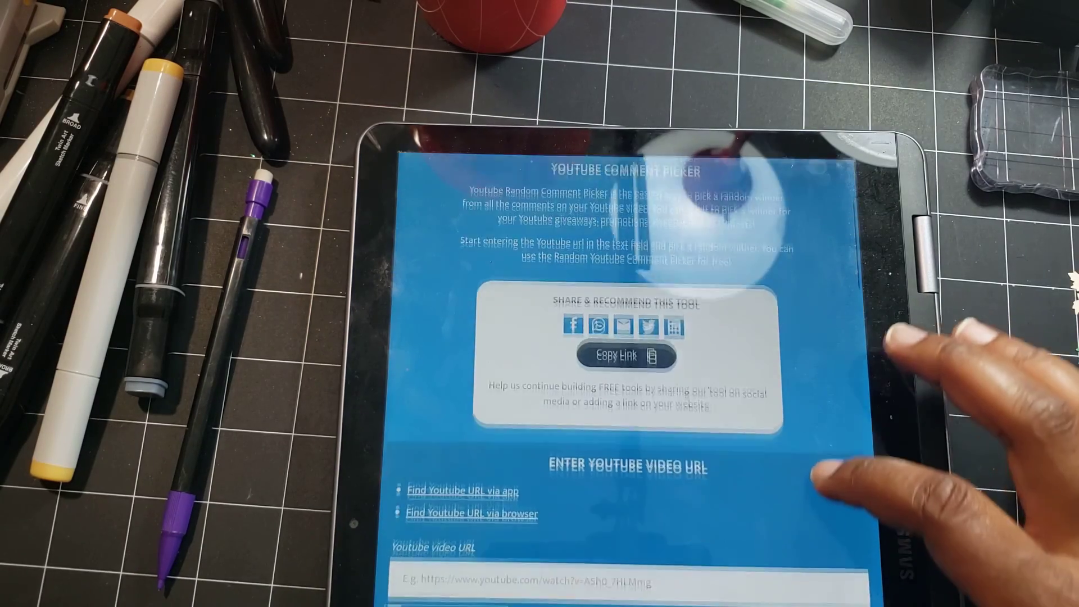
scroll("down", 3)
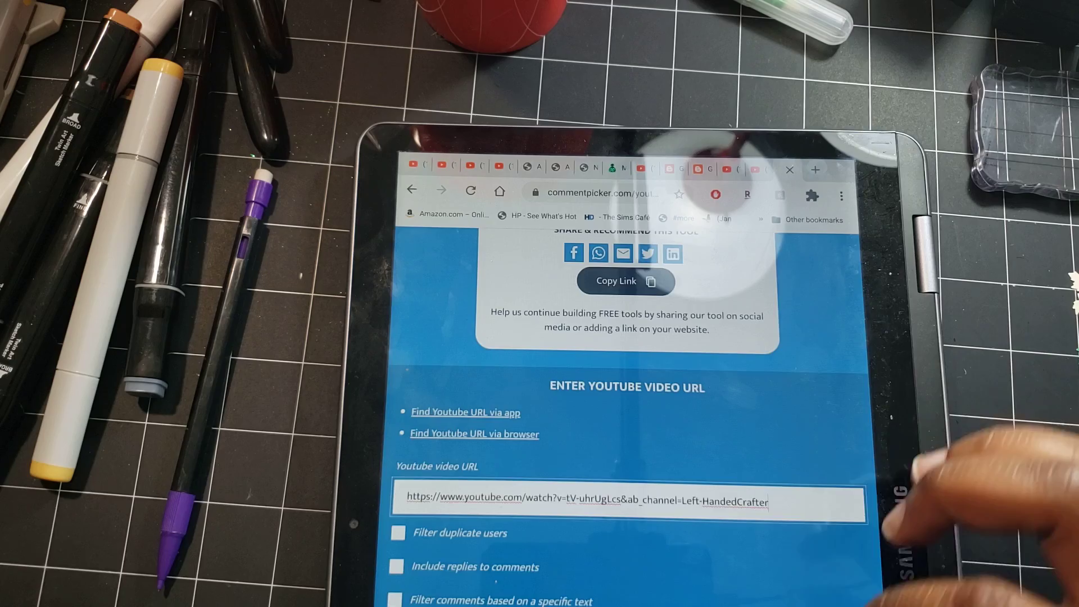
scroll("down", 3)
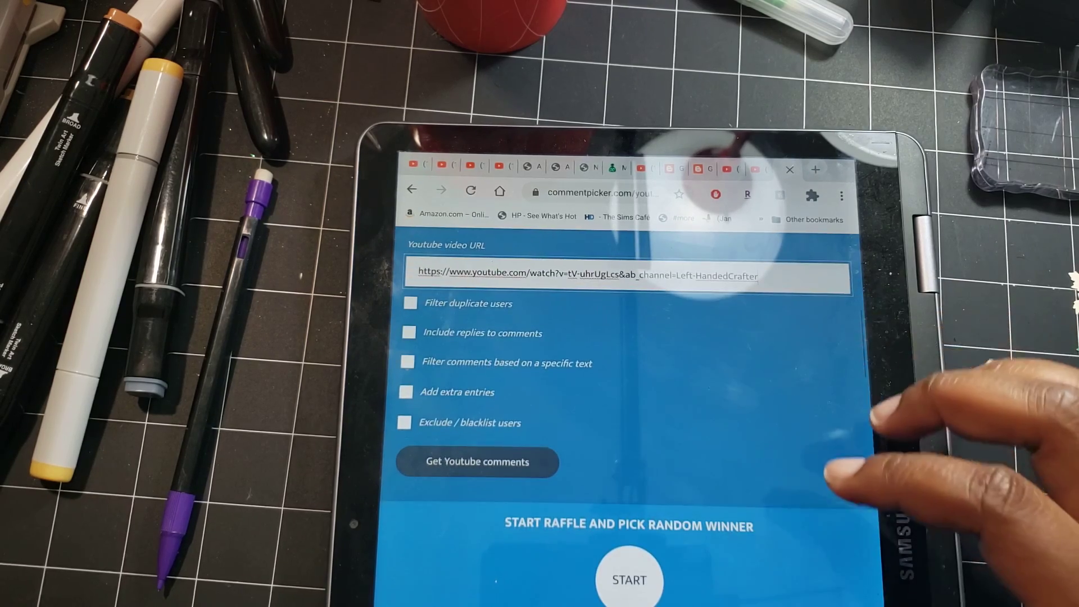